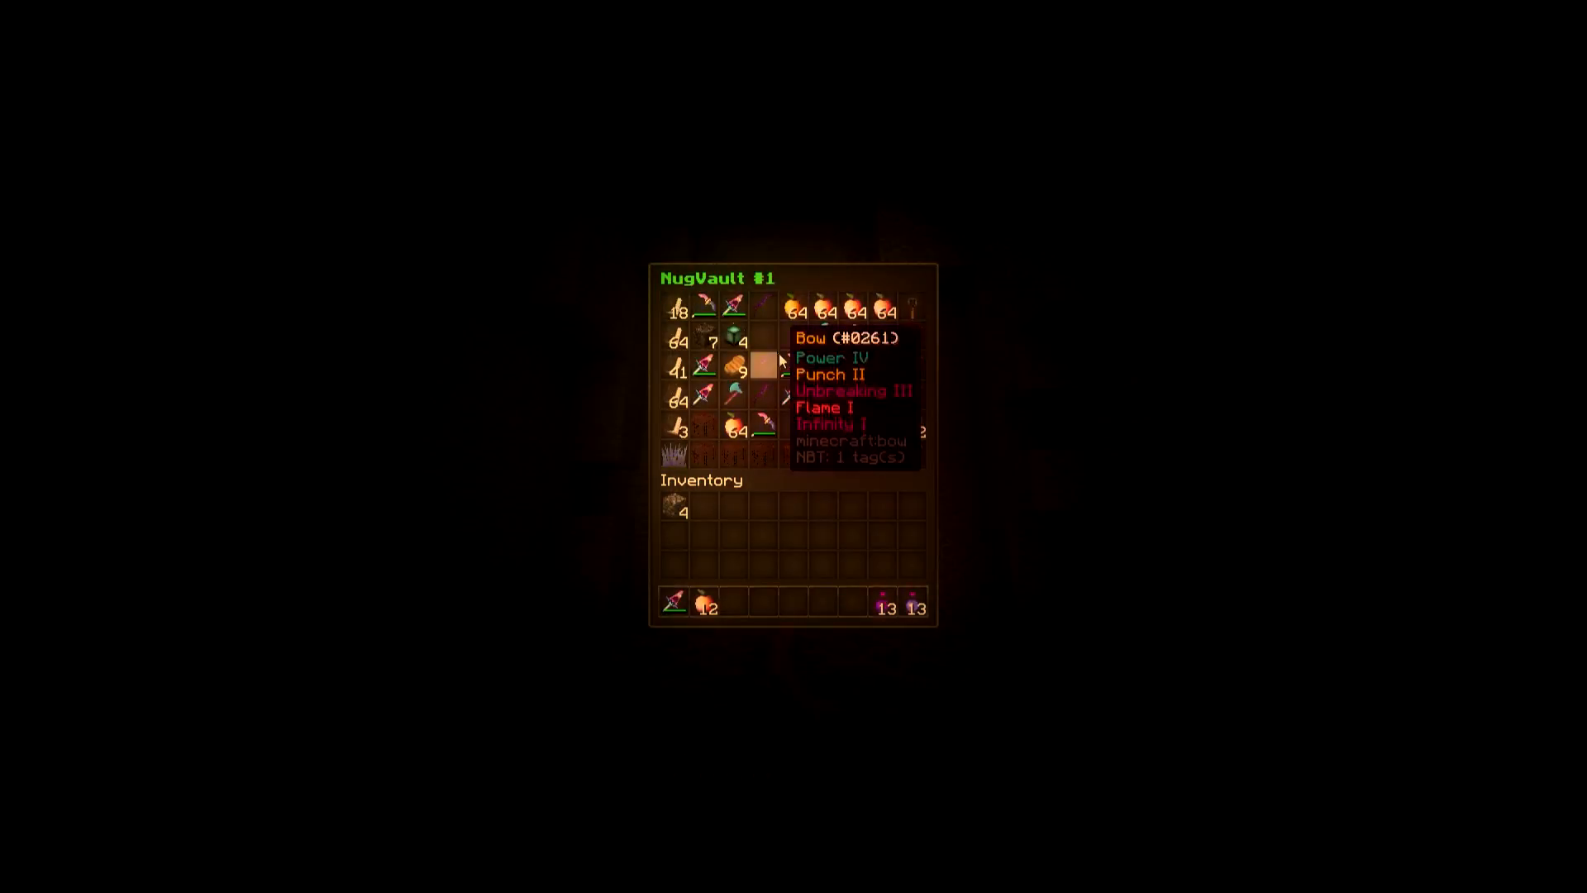
# - Shuffle NugVault #1 items into the hotbar, leaving food, blocks and gear there
pyautogui.press('Escape')
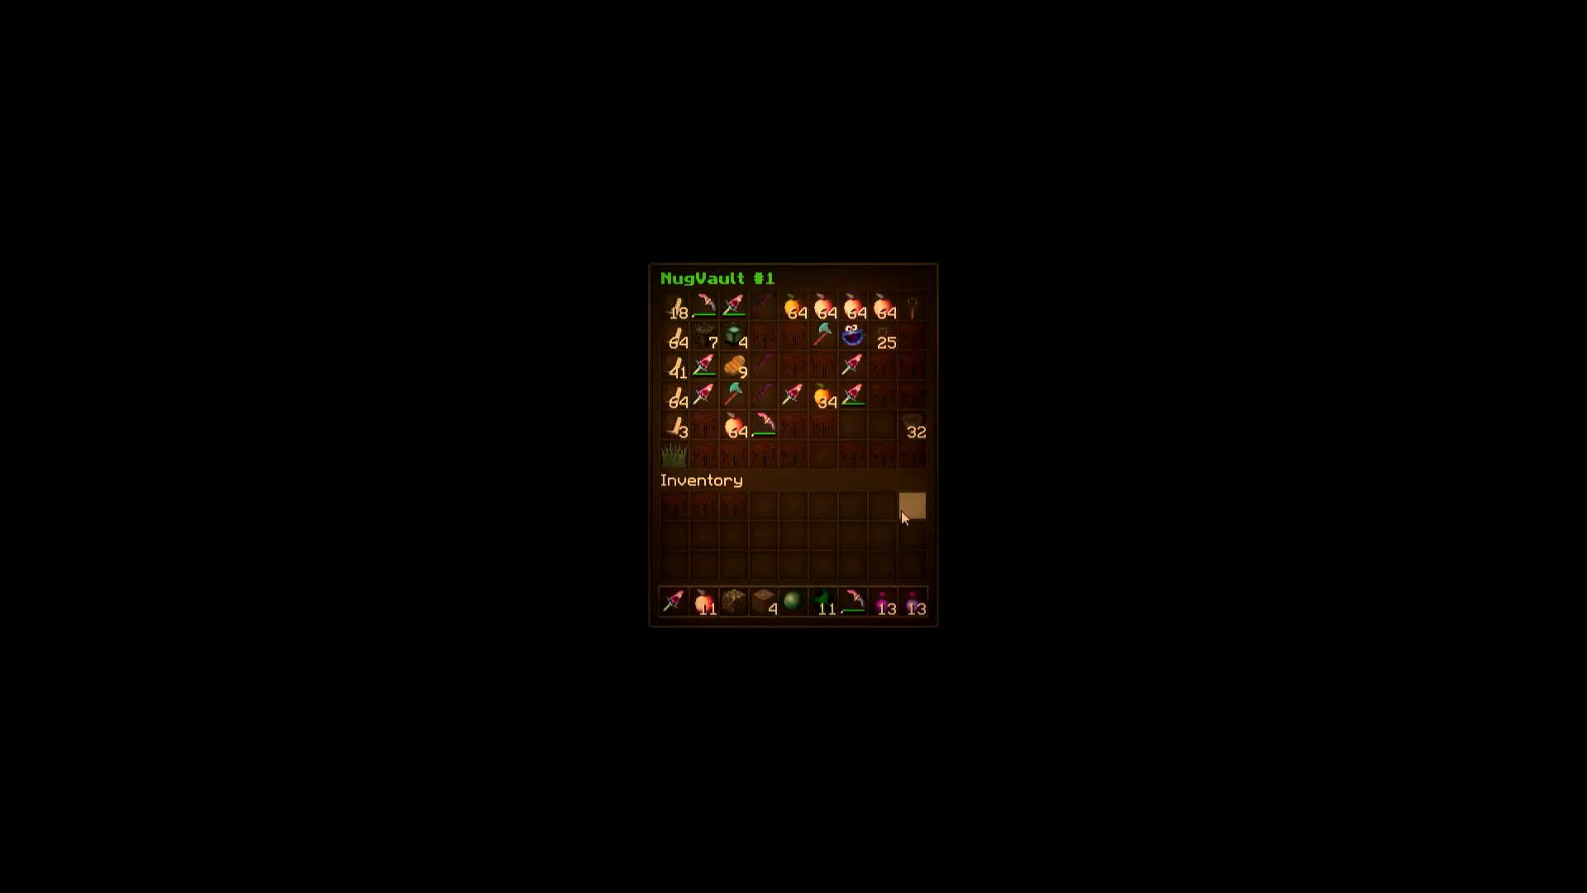
# - Close NugVault #1 and the player's own inventory after checking it
pyautogui.press('Escape')
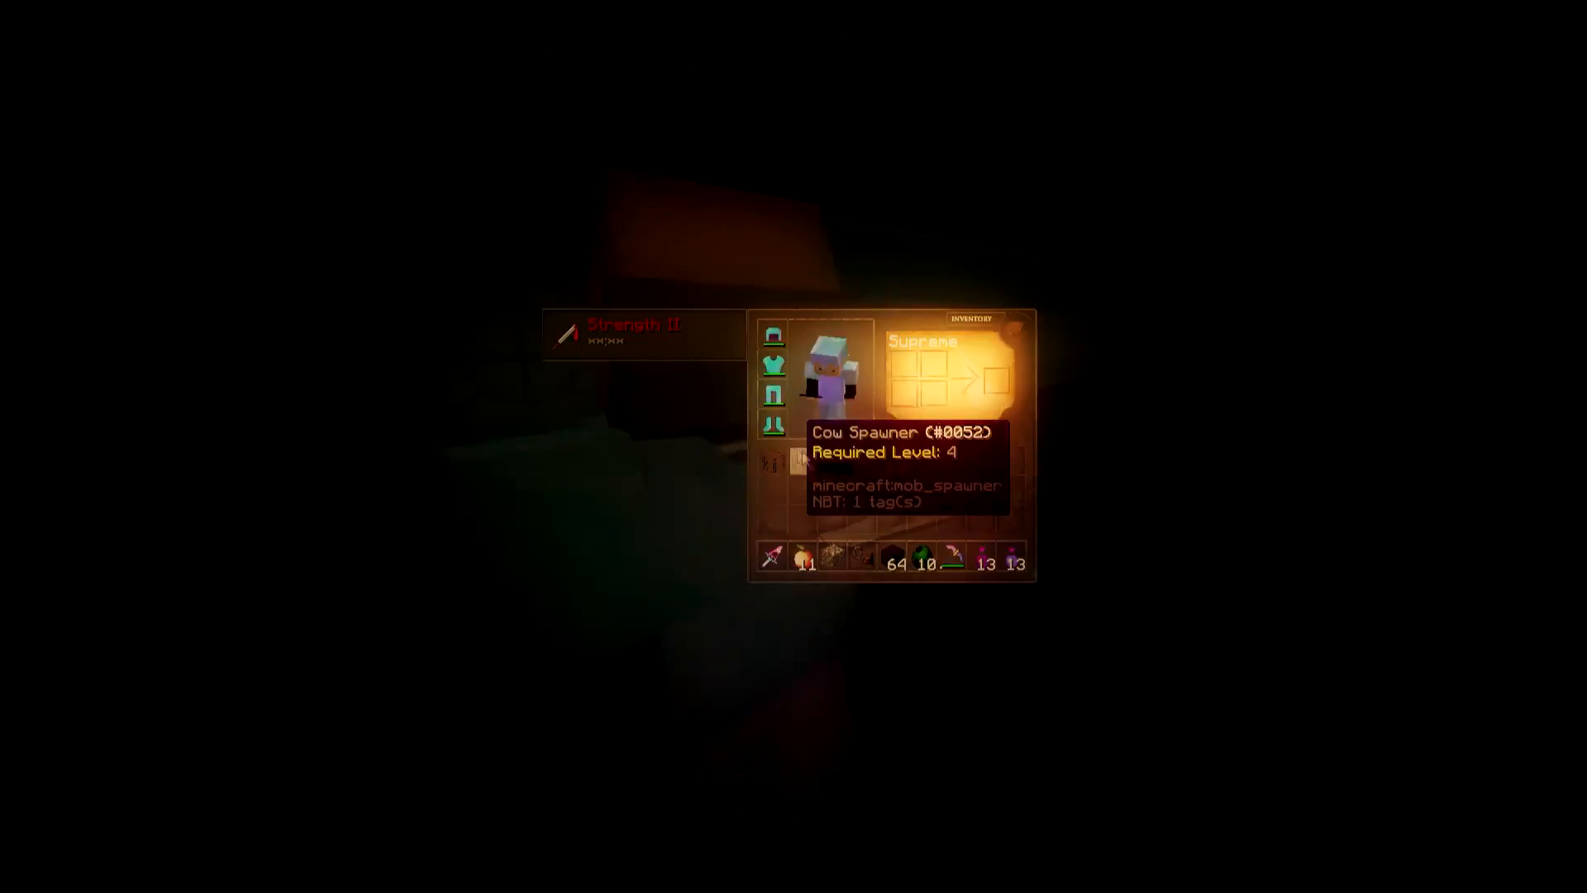
pyautogui.press('Escape')
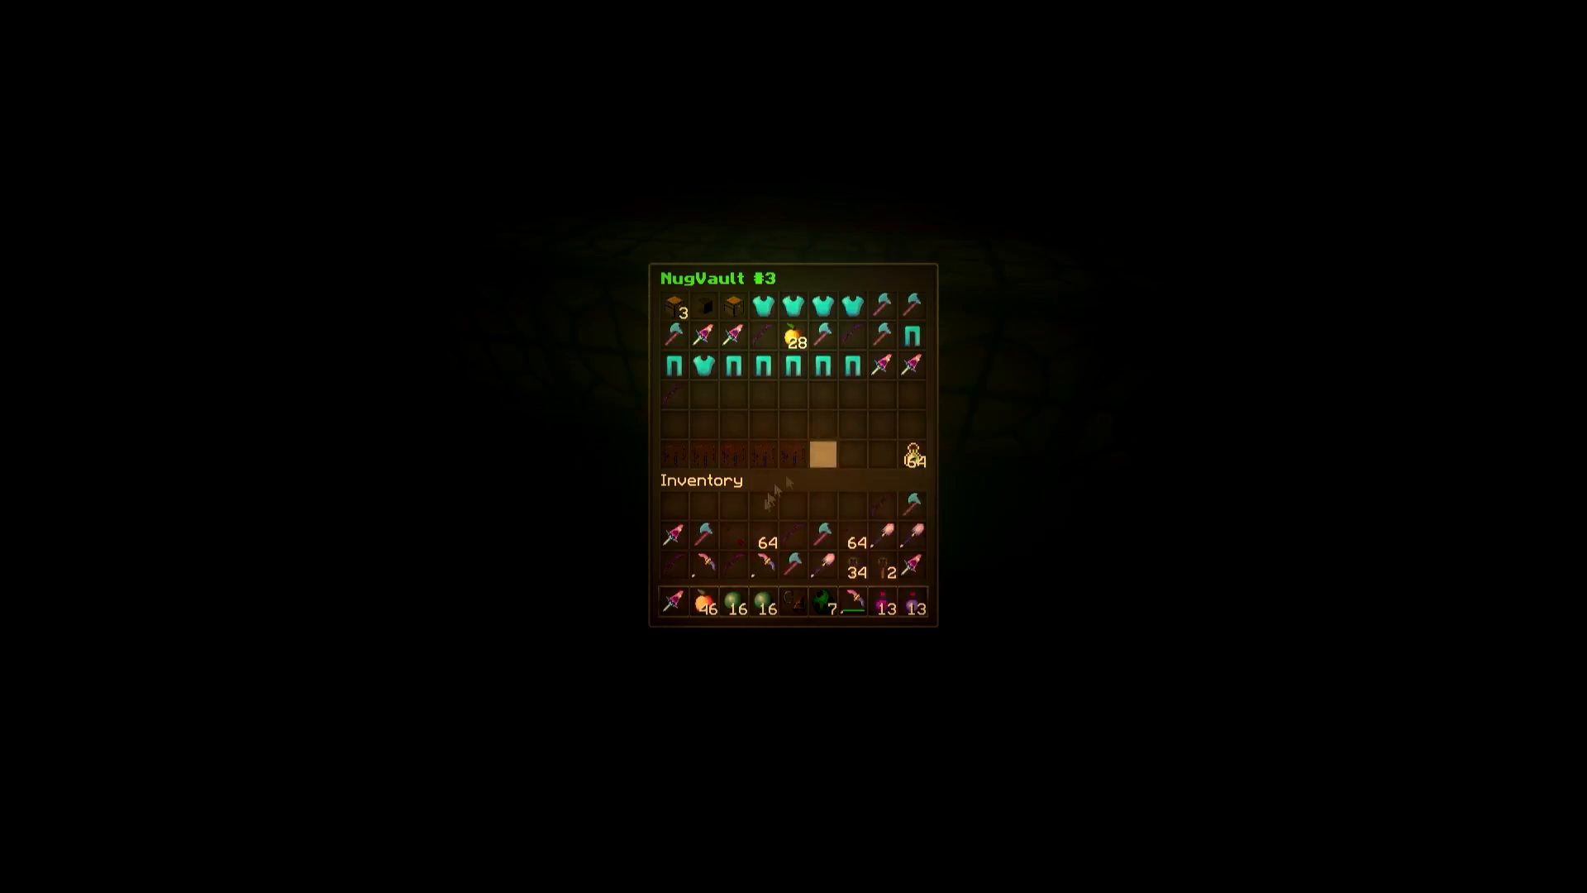
# - Close NugVault #3 and reopen the inventory to see the row of diamond boots
pyautogui.press('Escape')
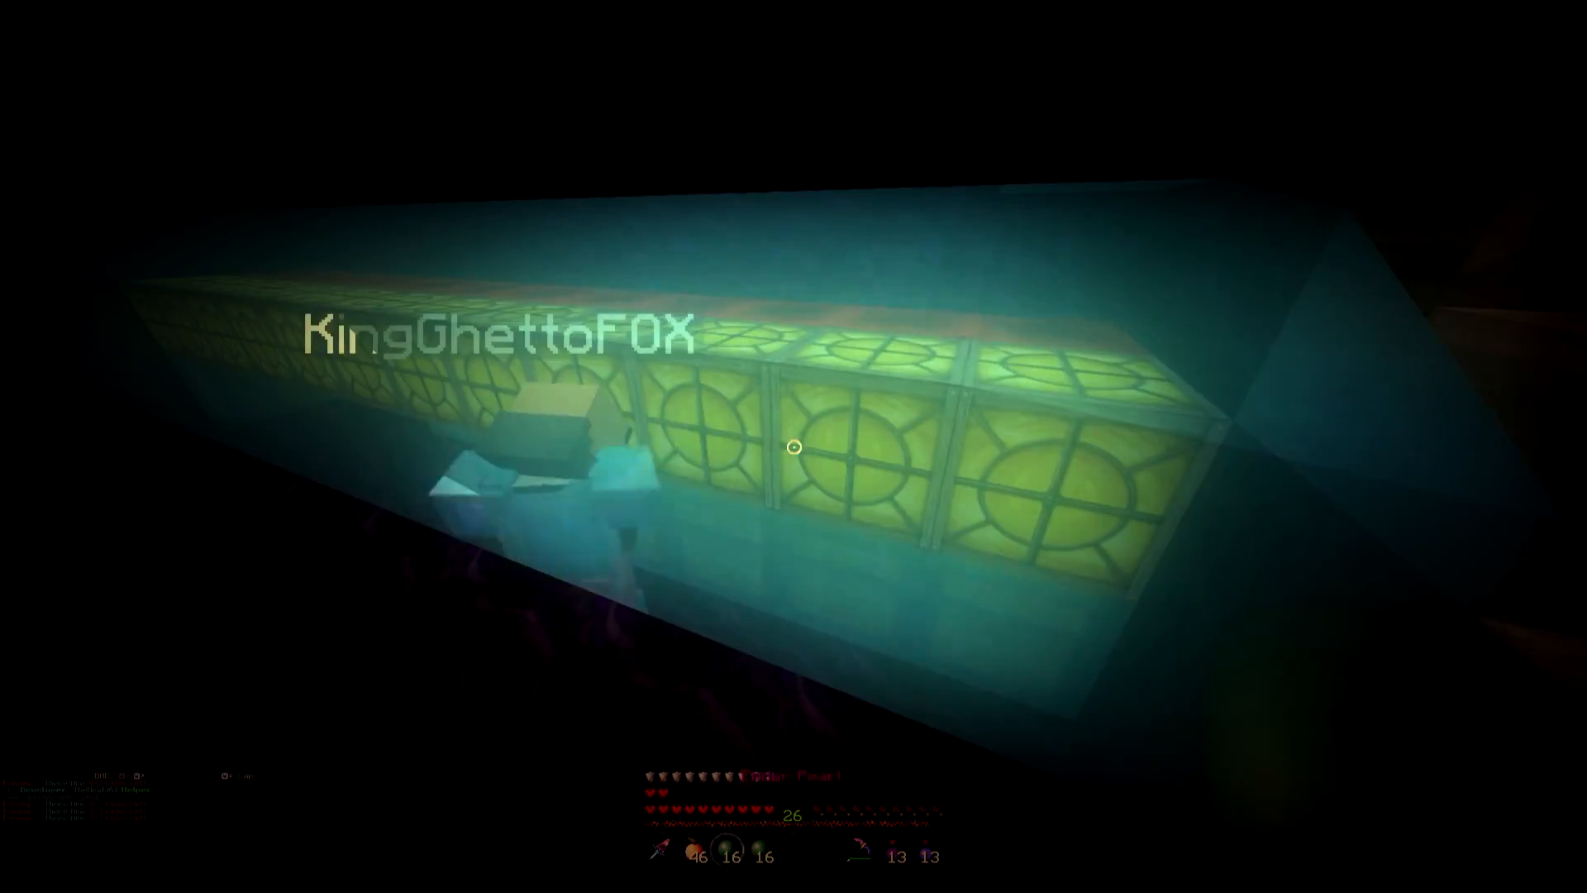
pyautogui.press('e')
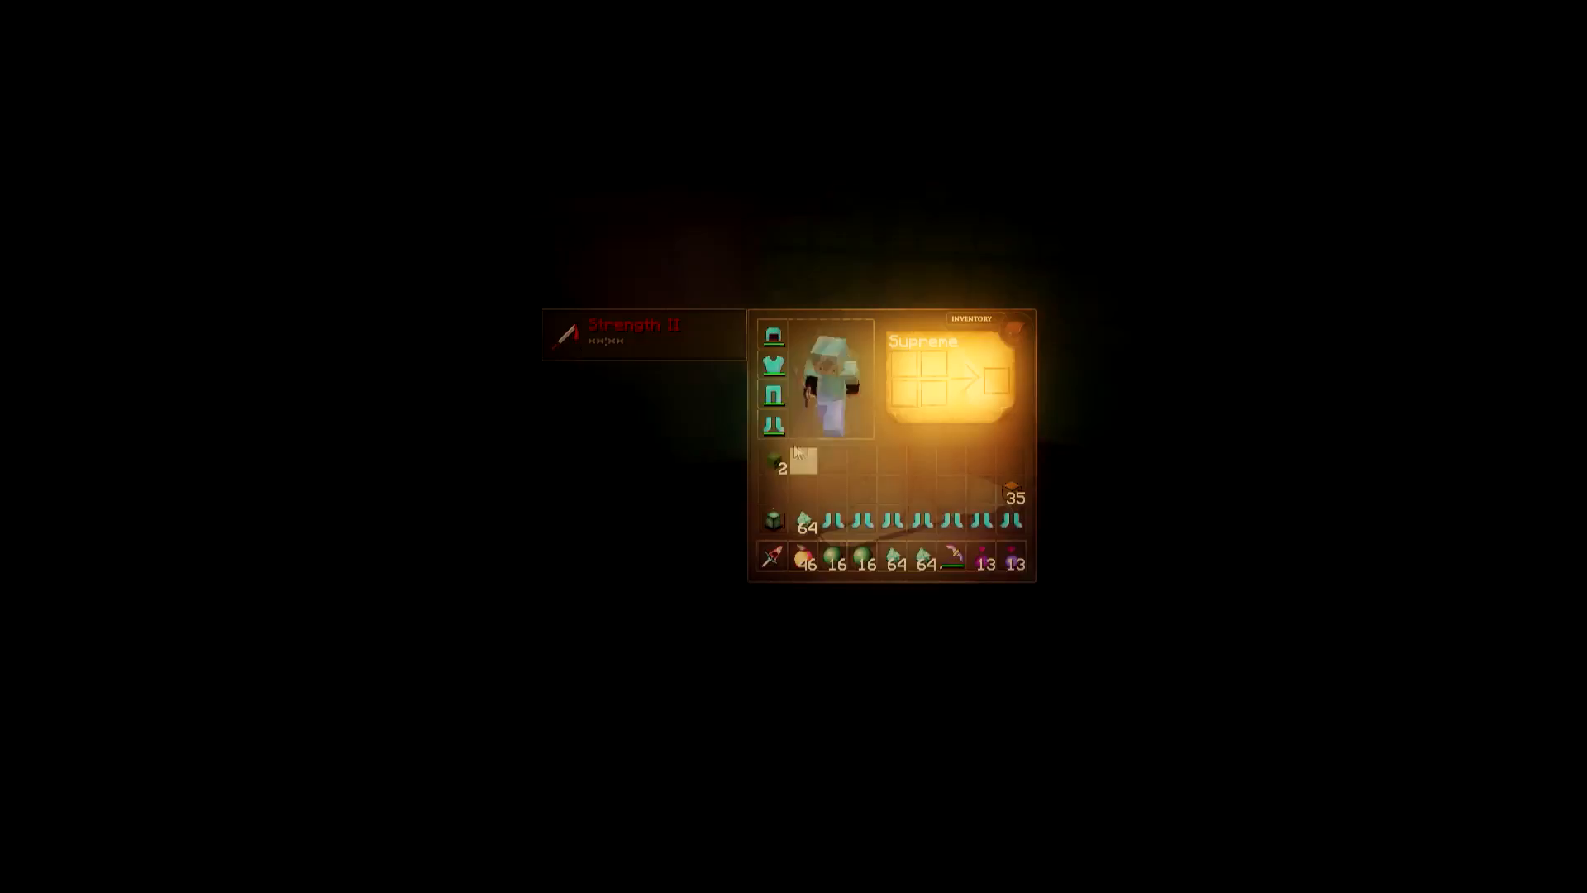